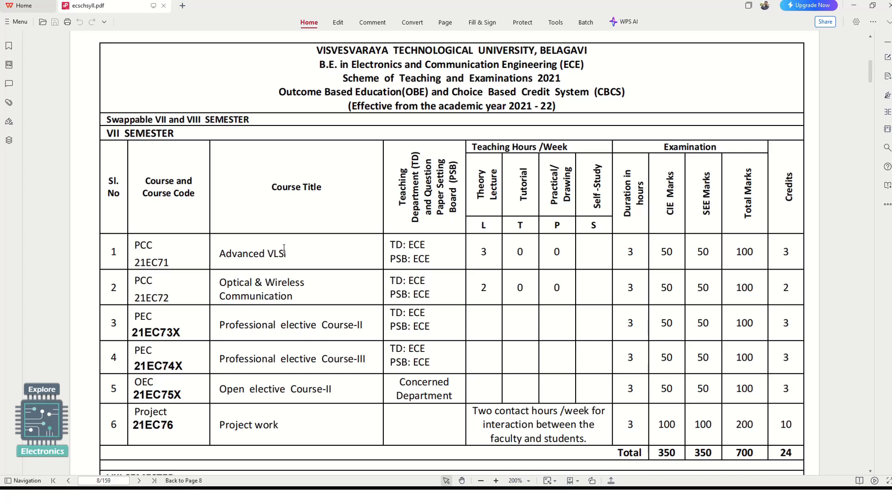
{"action": "mouse_move", "coordinate": [277, 262]}
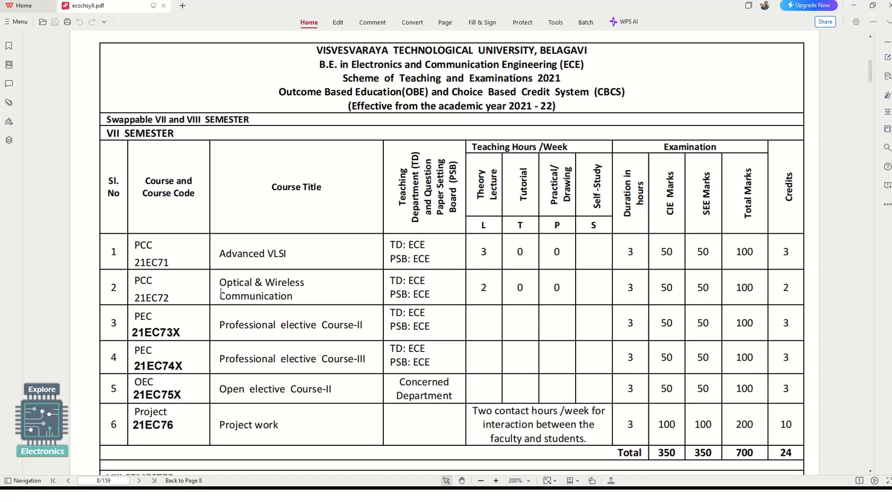
{"action": "mouse_move", "coordinate": [145, 260]}
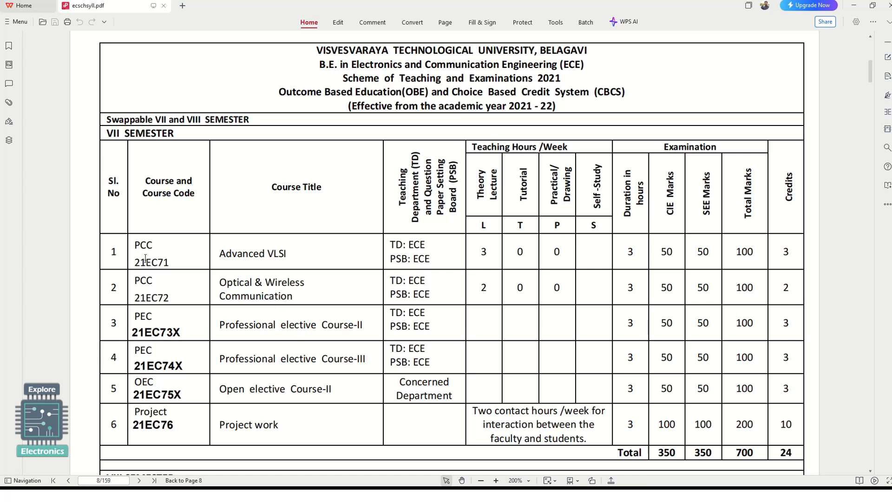
Step: Highlight the PCC course code in the first table row, then clear the selection
{"action": "double_click", "coordinate": [152, 262]}
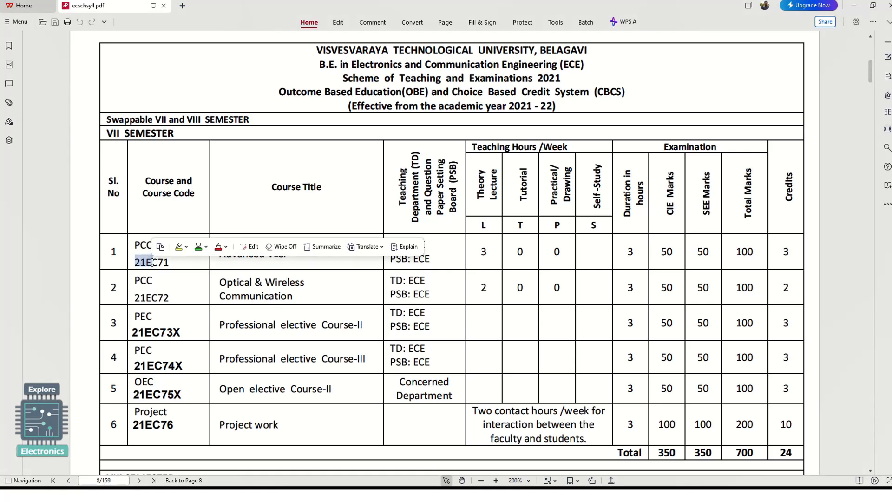
{"action": "left_click", "coordinate": [251, 326]}
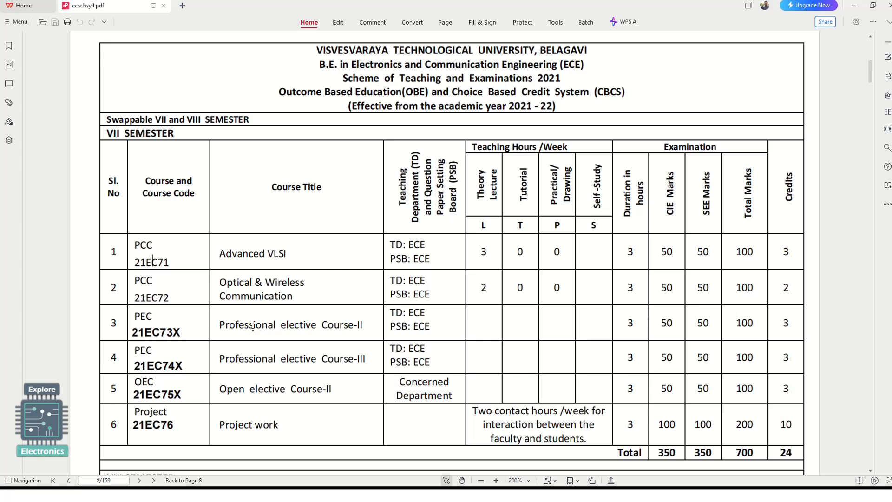
{"action": "mouse_move", "coordinate": [308, 385]}
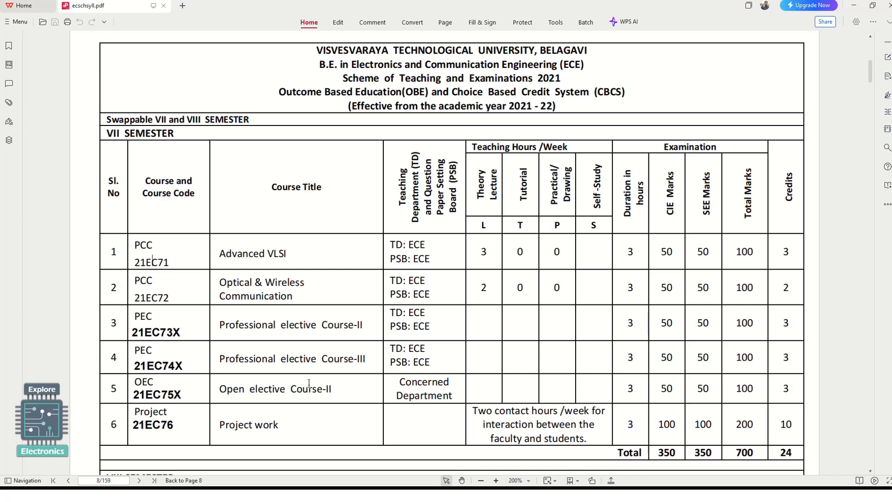
Step: Scroll down to the Professional Elective - II and III subject tables
{"action": "scroll", "scroll_direction": "down", "scroll_amount": 3}
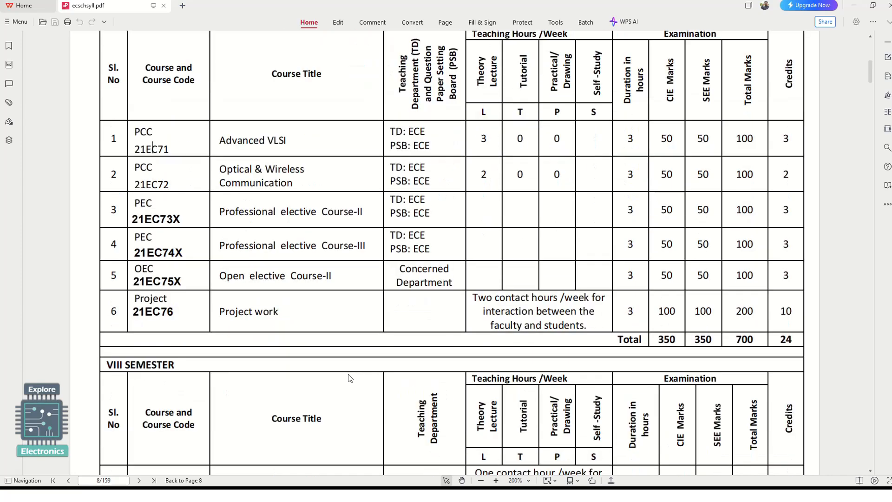
{"action": "scroll", "scroll_direction": "down", "scroll_amount": 3}
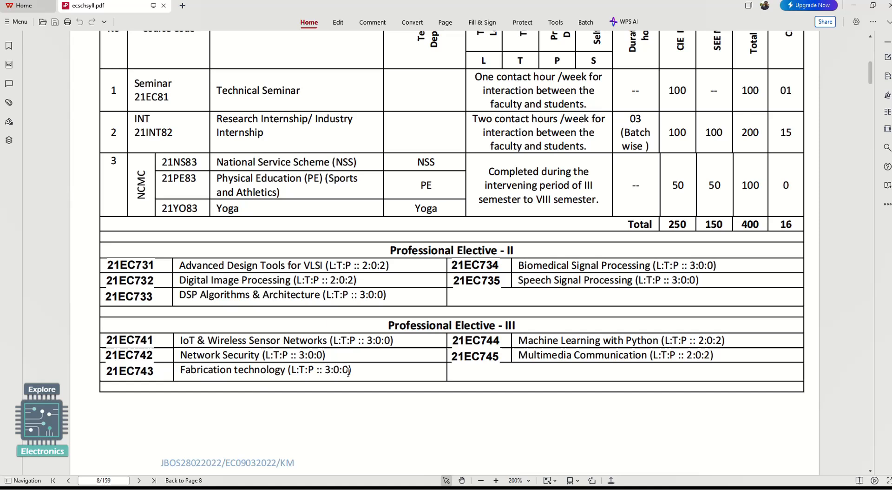
{"action": "scroll", "scroll_direction": "down", "scroll_amount": 3}
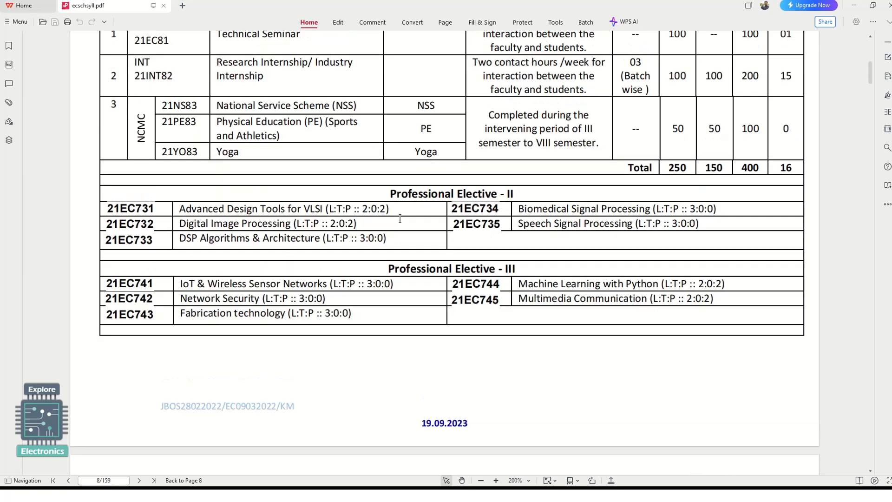
{"action": "scroll", "scroll_direction": "up", "scroll_amount": 3}
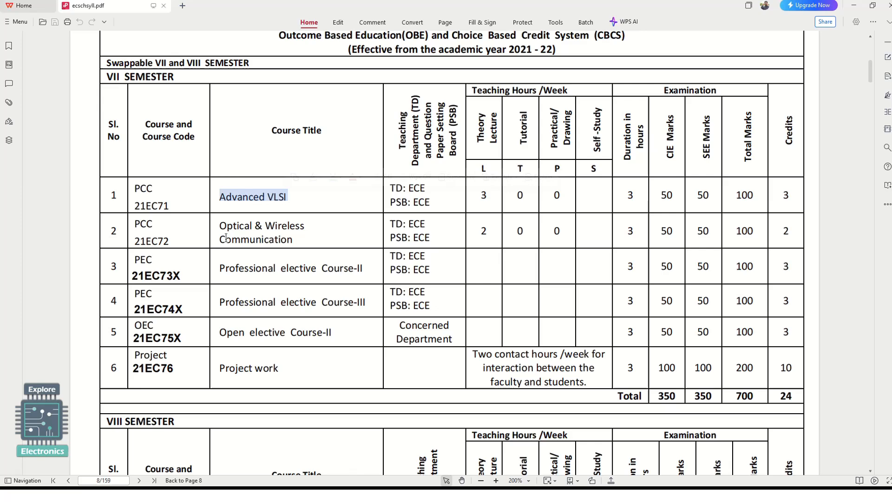
{"action": "scroll", "scroll_direction": "down", "scroll_amount": 3}
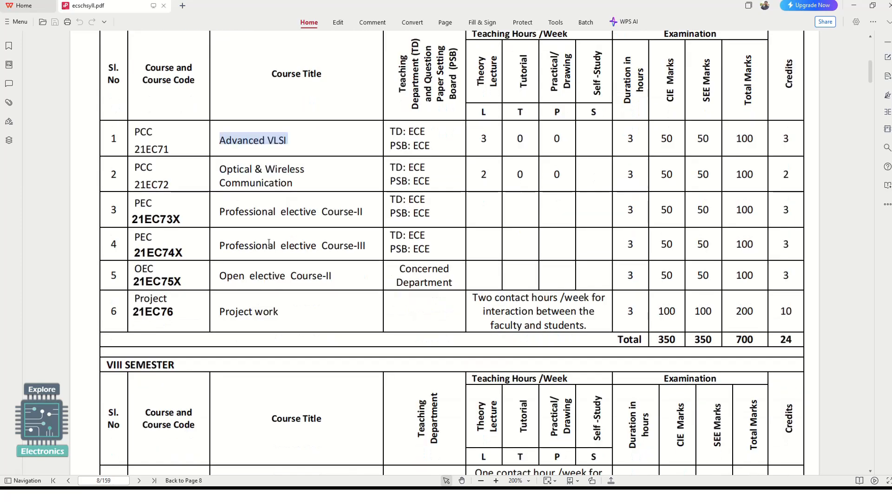
{"action": "scroll", "scroll_direction": "down", "scroll_amount": 3}
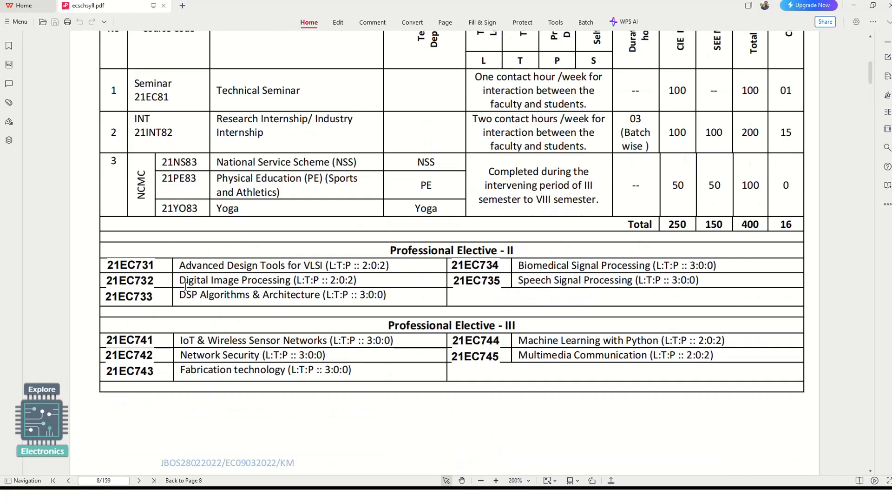
Step: Highlight the Digital Image Processing elective title, then clear the selection
{"action": "double_click", "coordinate": [240, 279]}
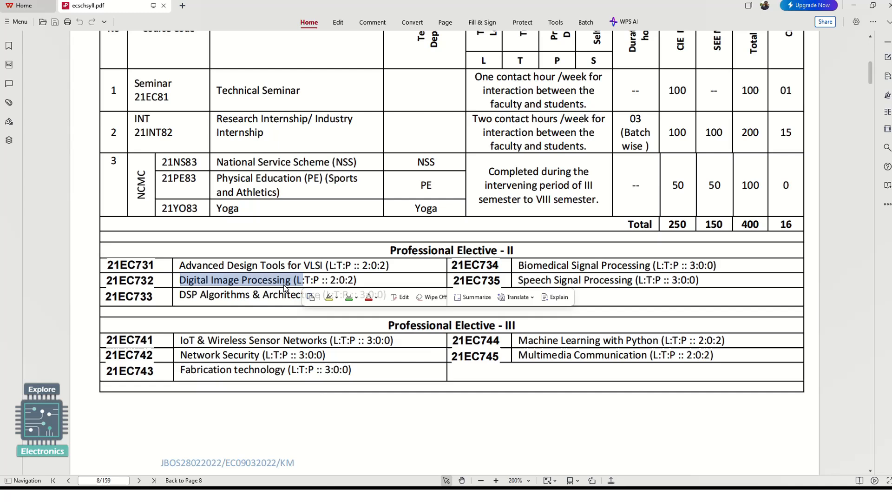
{"action": "left_click", "coordinate": [515, 277]}
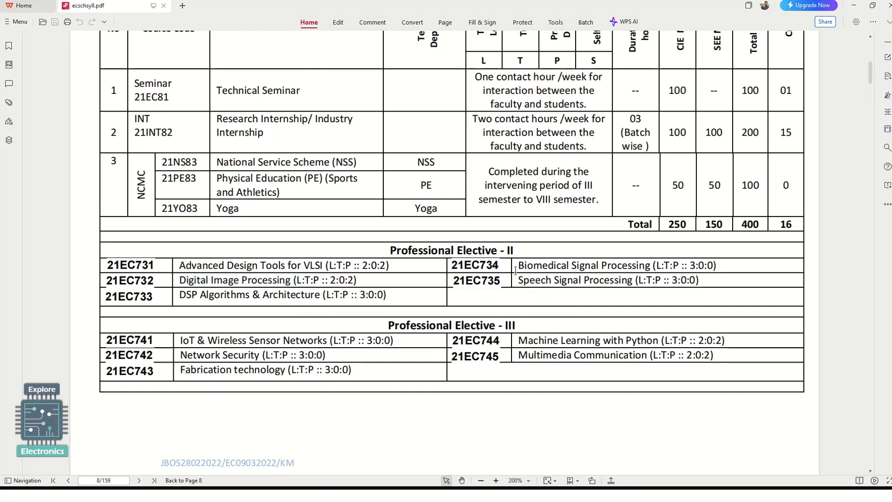